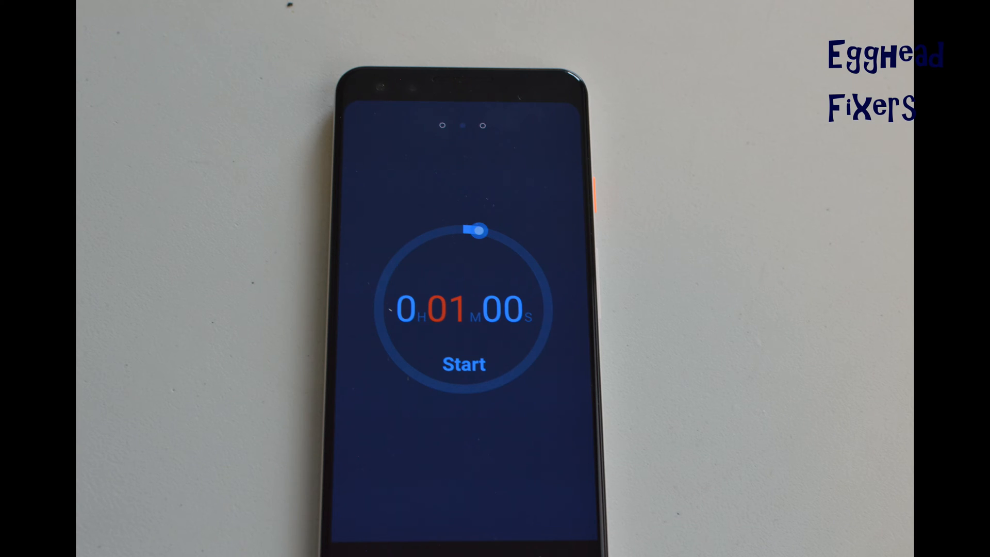
left_click(463, 363)
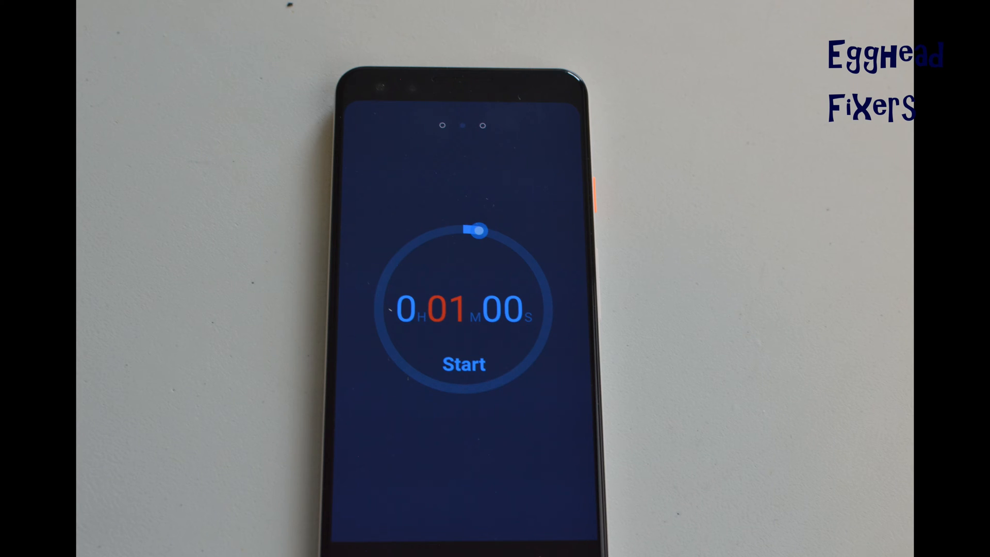
left_click(463, 364)
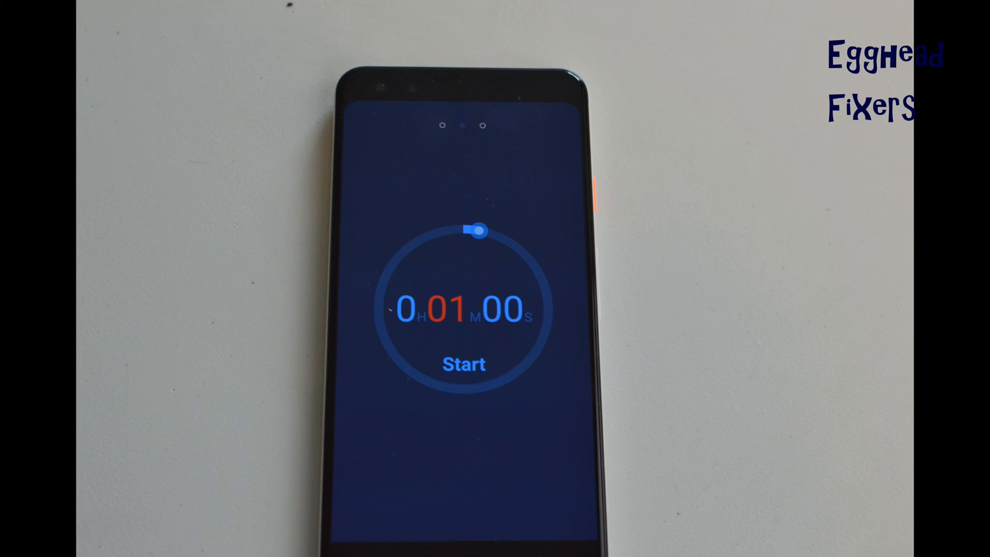
left_click(463, 364)
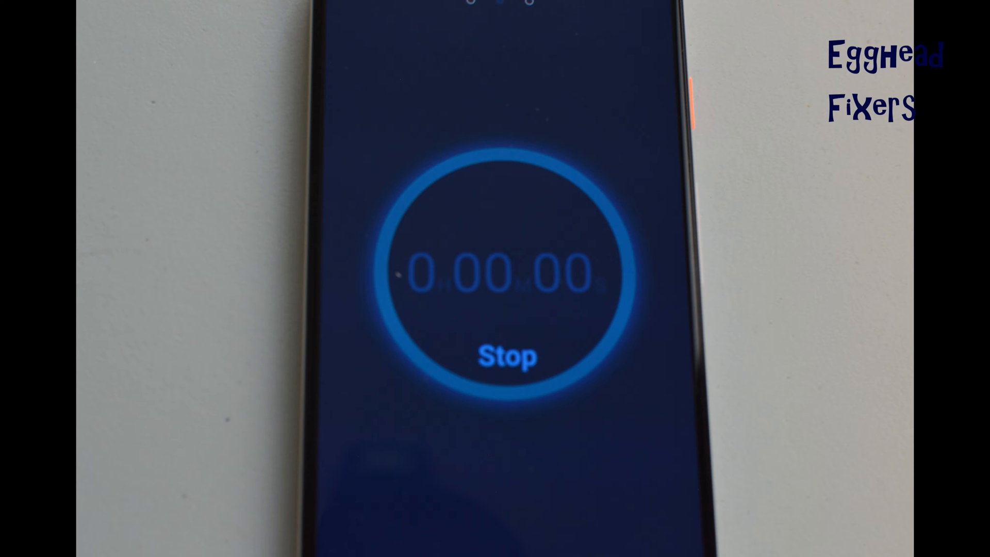